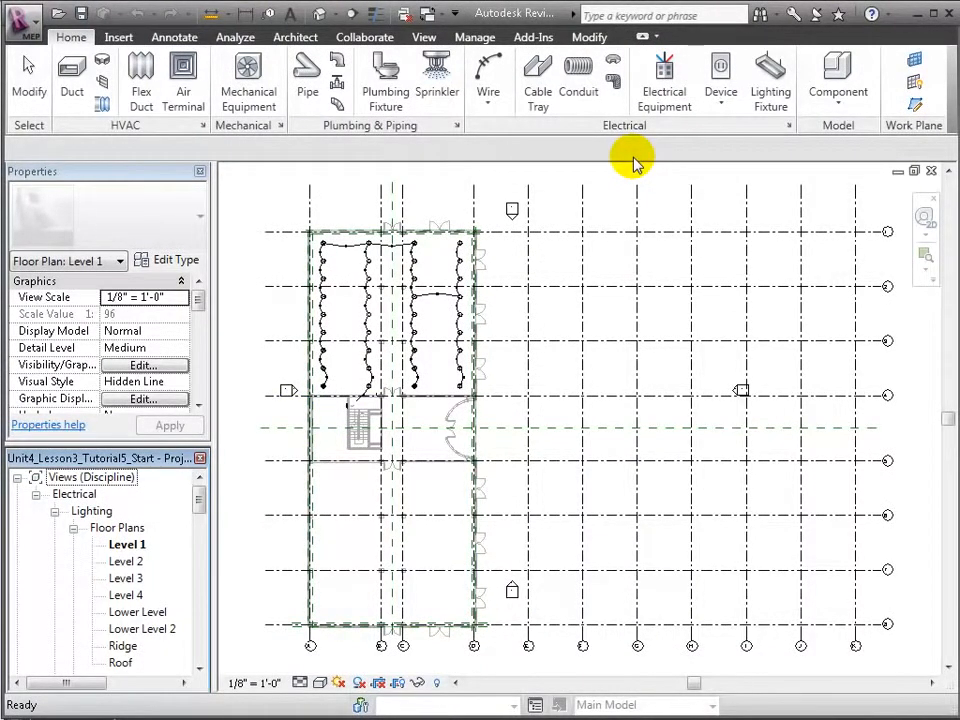
{"action": "mouse_move", "coordinate": [720, 76]}
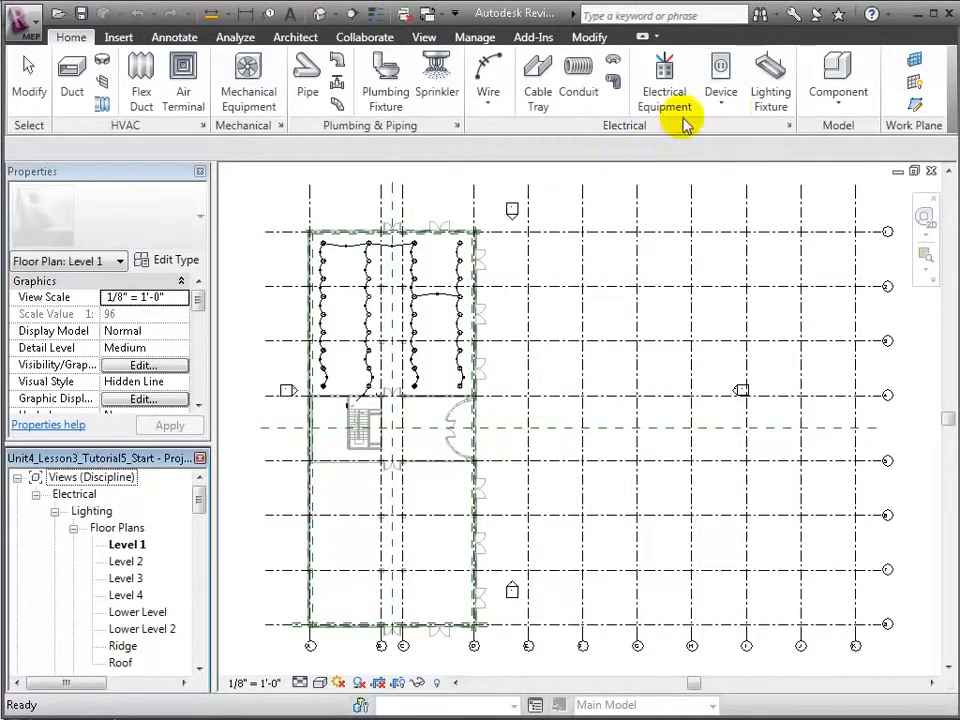
Step: Start placing an Electrical Fixture device from the Systems Device dropdown
{"action": "left_click", "coordinate": [720, 80]}
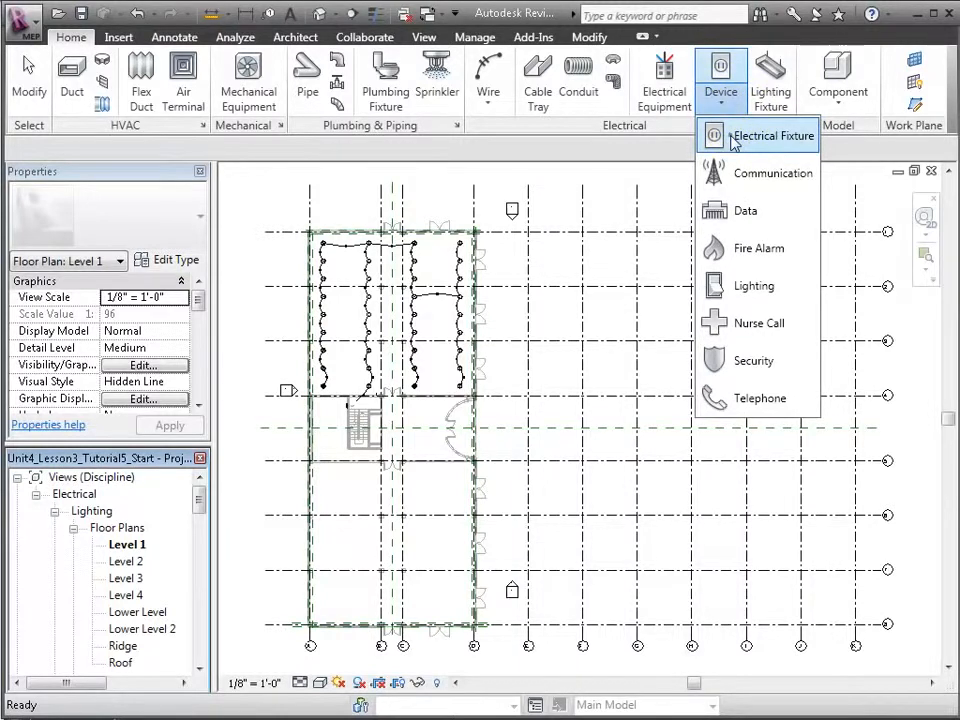
{"action": "left_click", "coordinate": [772, 136]}
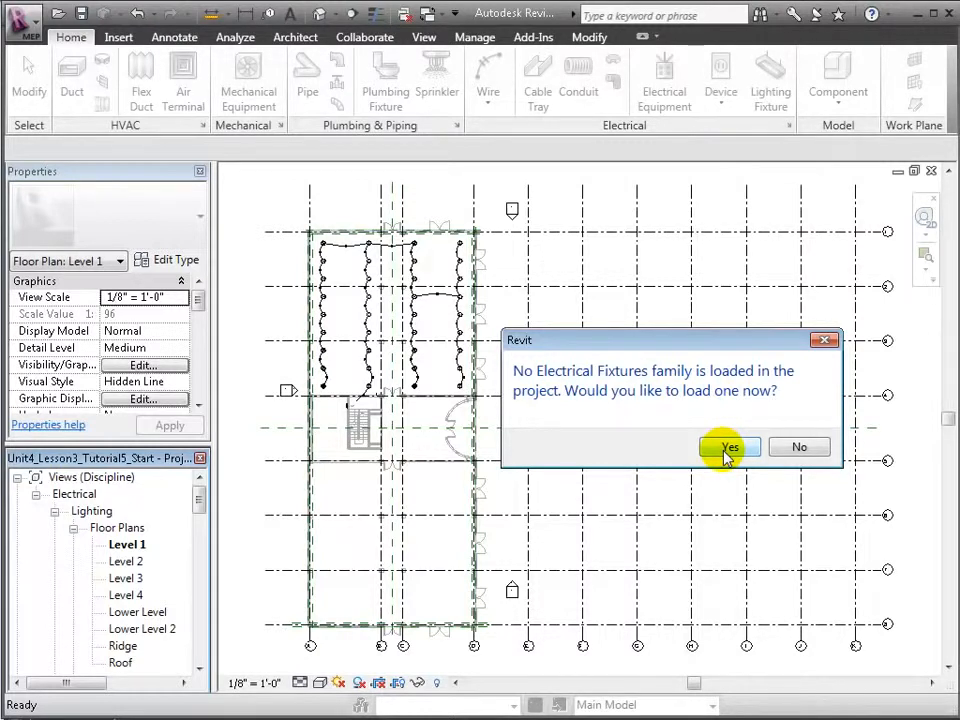
Step: Load the Duplex Receptacle family from Electrical Components > Electric Power > Terminals
{"action": "left_click", "coordinate": [728, 448]}
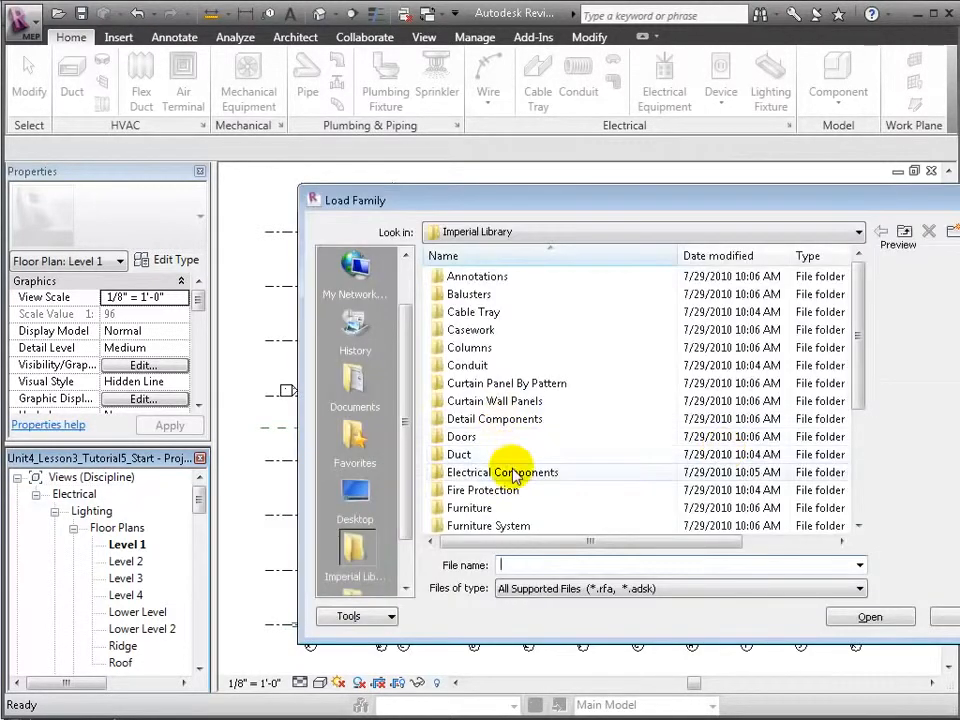
{"action": "double_click", "coordinate": [504, 472]}
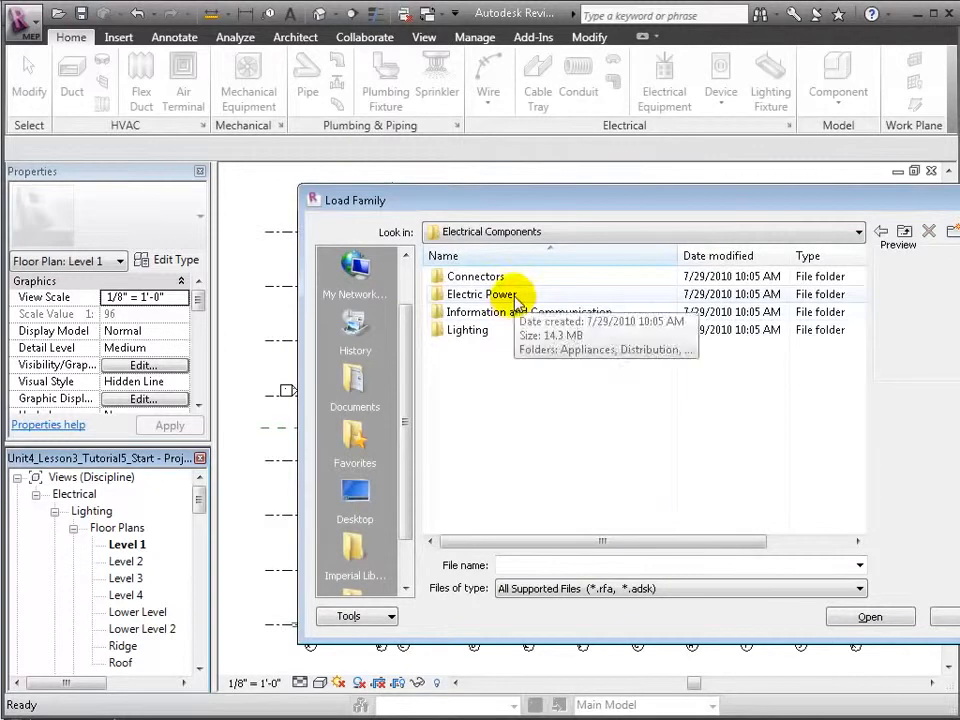
{"action": "double_click", "coordinate": [488, 294]}
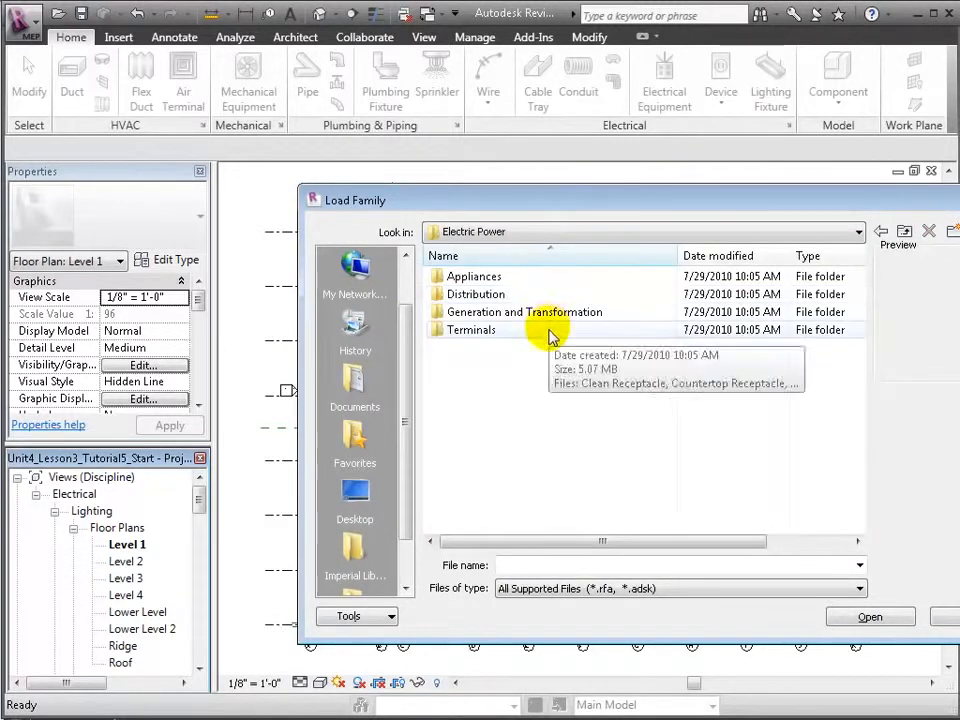
{"action": "double_click", "coordinate": [472, 330]}
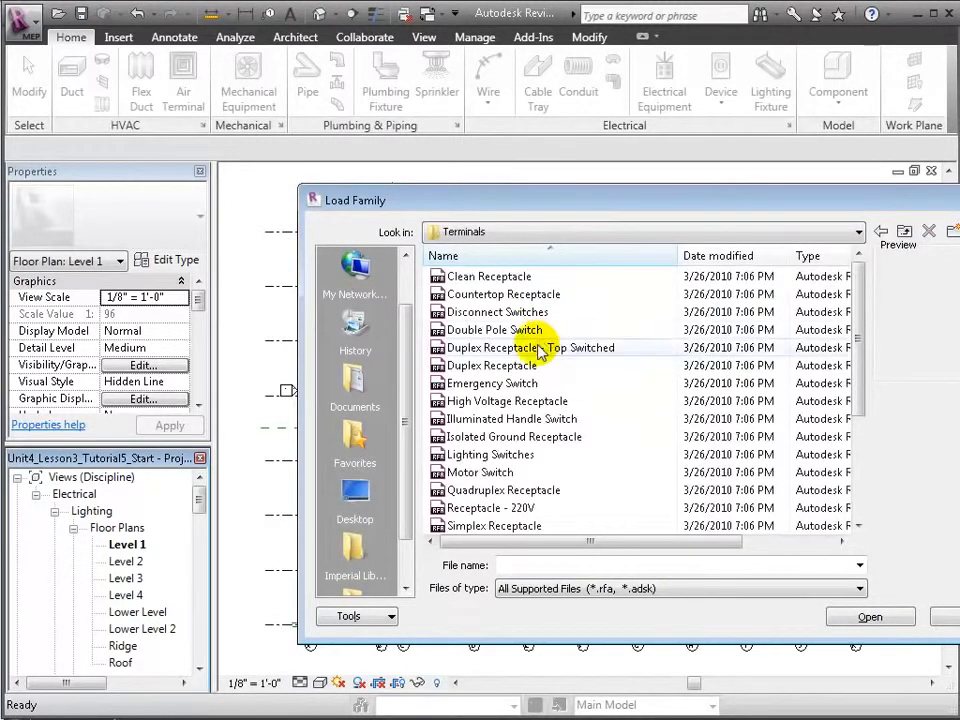
{"action": "left_click", "coordinate": [492, 364]}
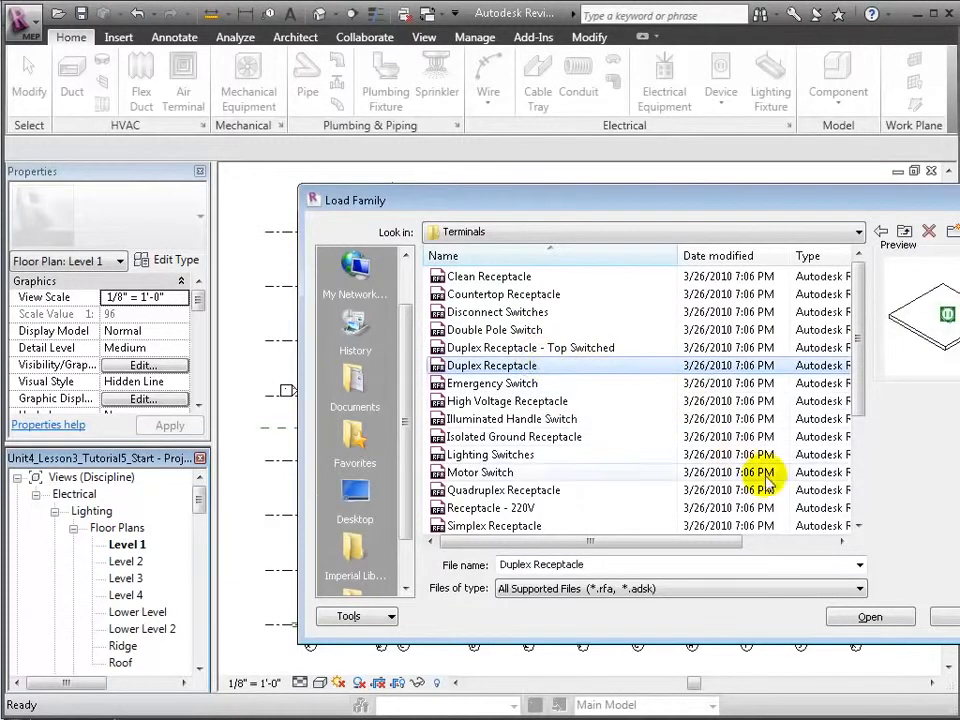
{"action": "left_click", "coordinate": [868, 616]}
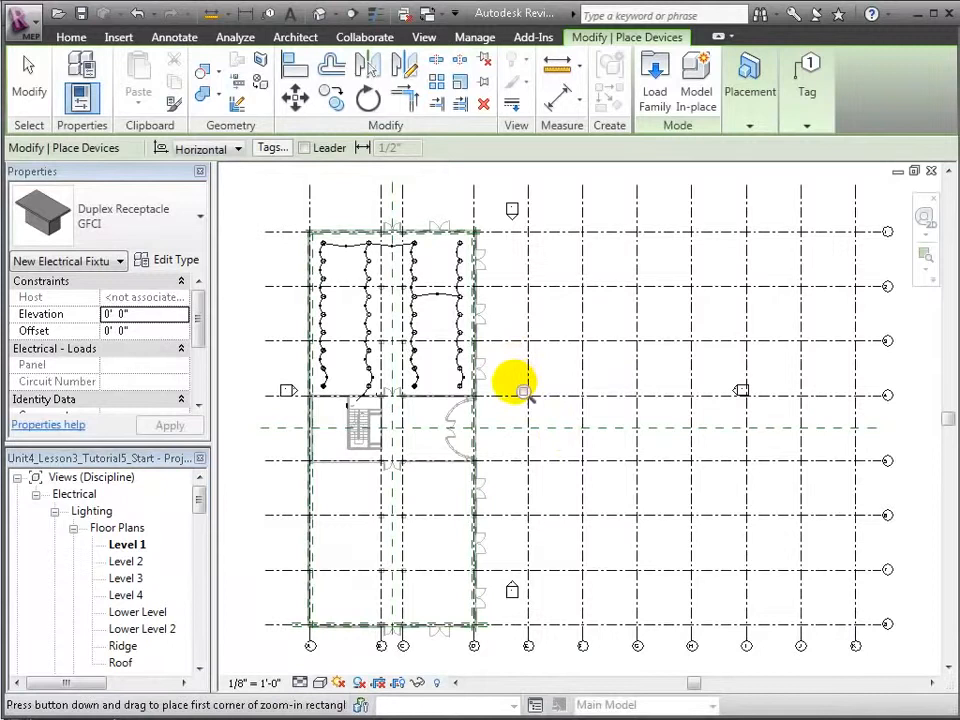
{"action": "mouse_move", "coordinate": [324, 370]}
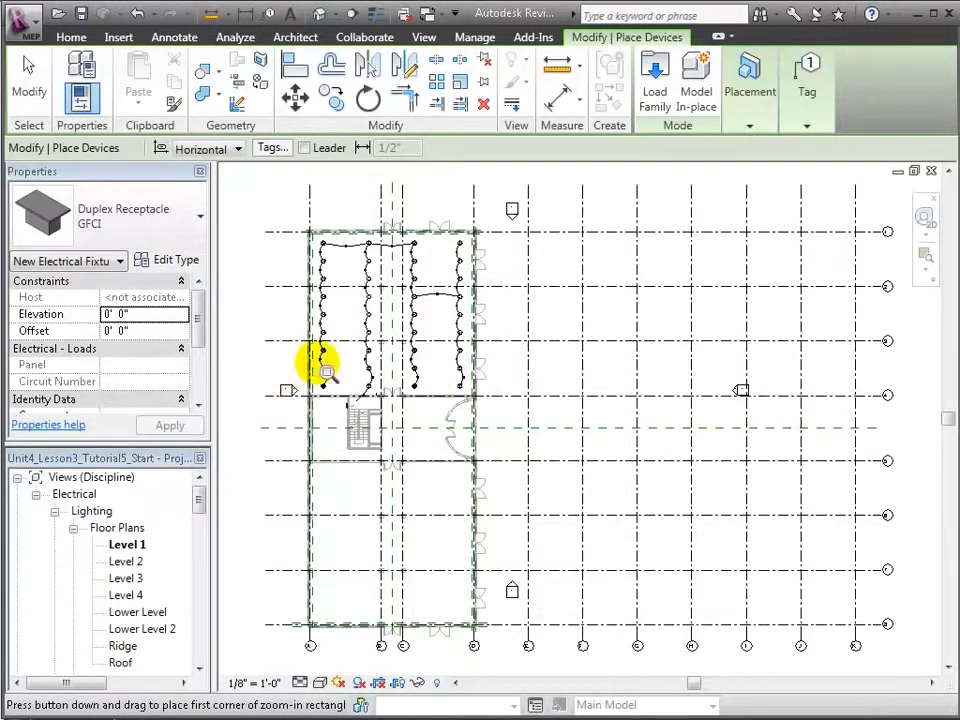
Step: Zoom to the rooms by the stairs and set the receptacle Elevation to 2' 0"
{"action": "left_click_drag", "start_coordinate": [324, 370], "coordinate": [478, 418]}
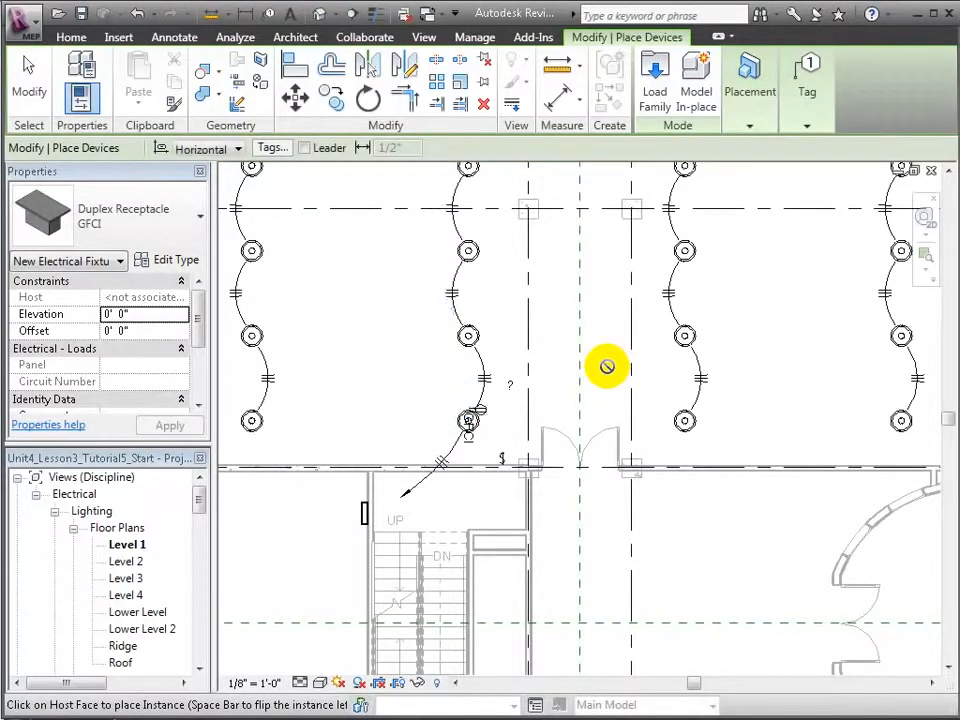
{"action": "mouse_move", "coordinate": [440, 458]}
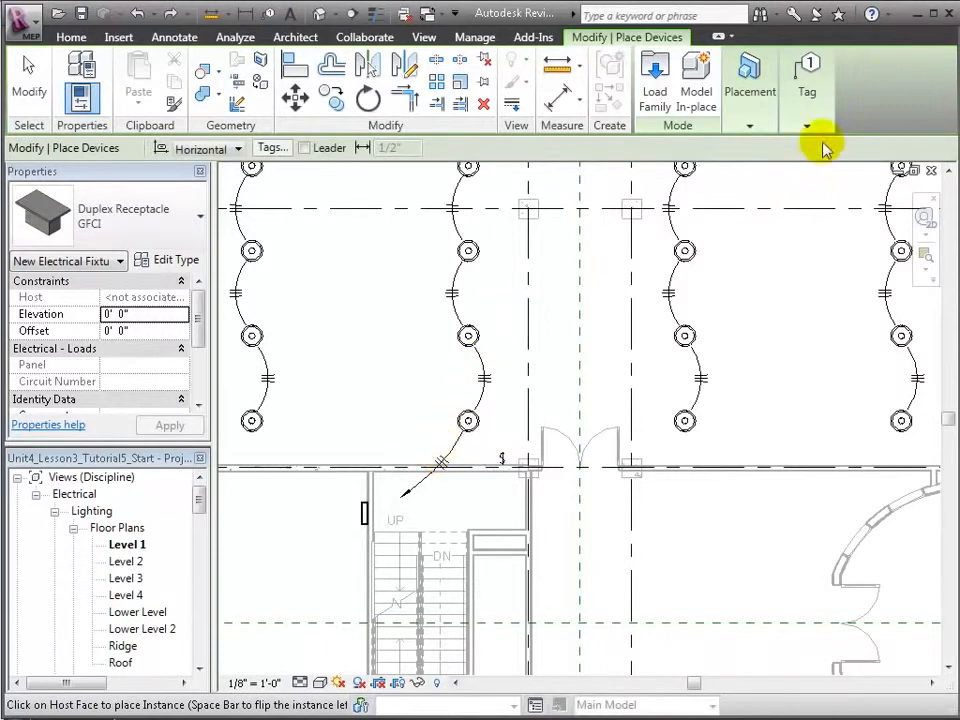
{"action": "left_click", "coordinate": [748, 80]}
{"action": "type", "text": "2"}
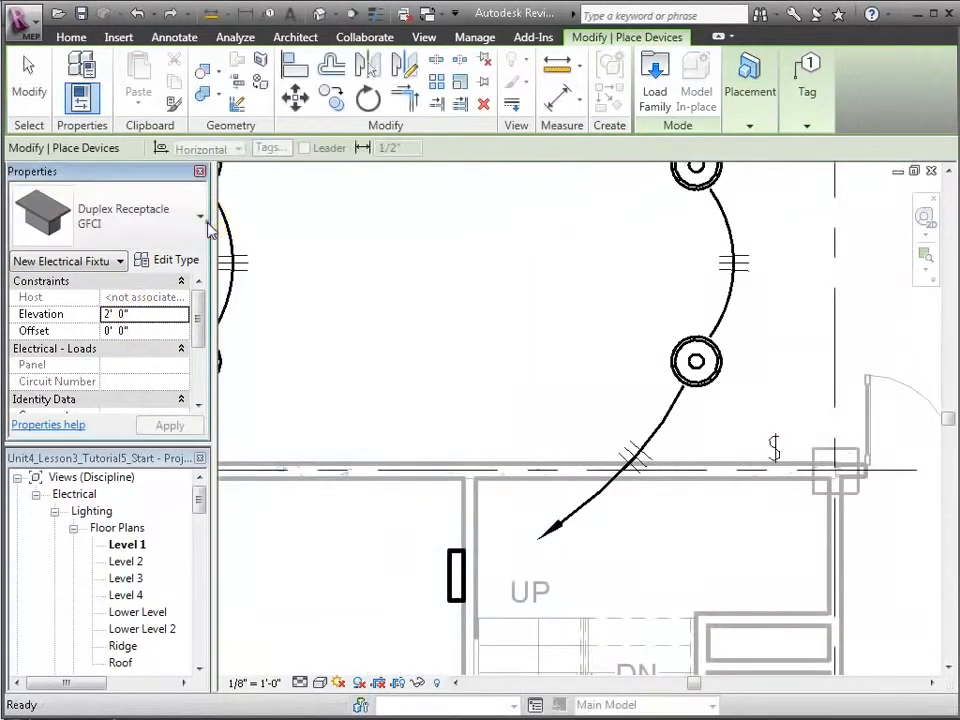
Step: Switch to Duplex Receptacle Standard and place receptacles on the bottom wall
{"action": "left_click", "coordinate": [200, 216]}
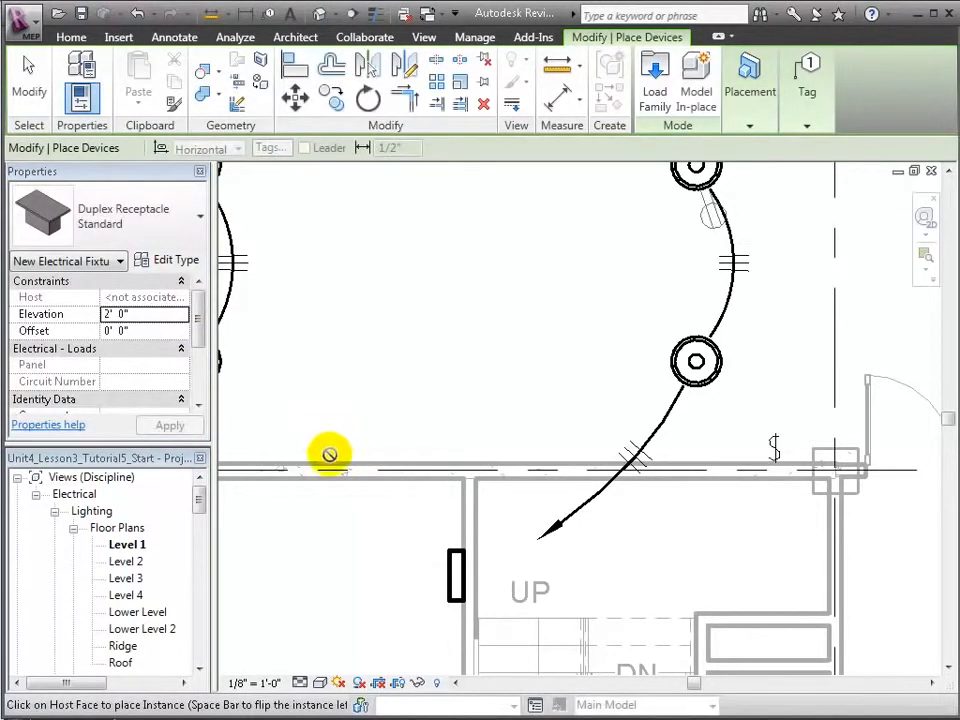
{"action": "left_click", "coordinate": [330, 456]}
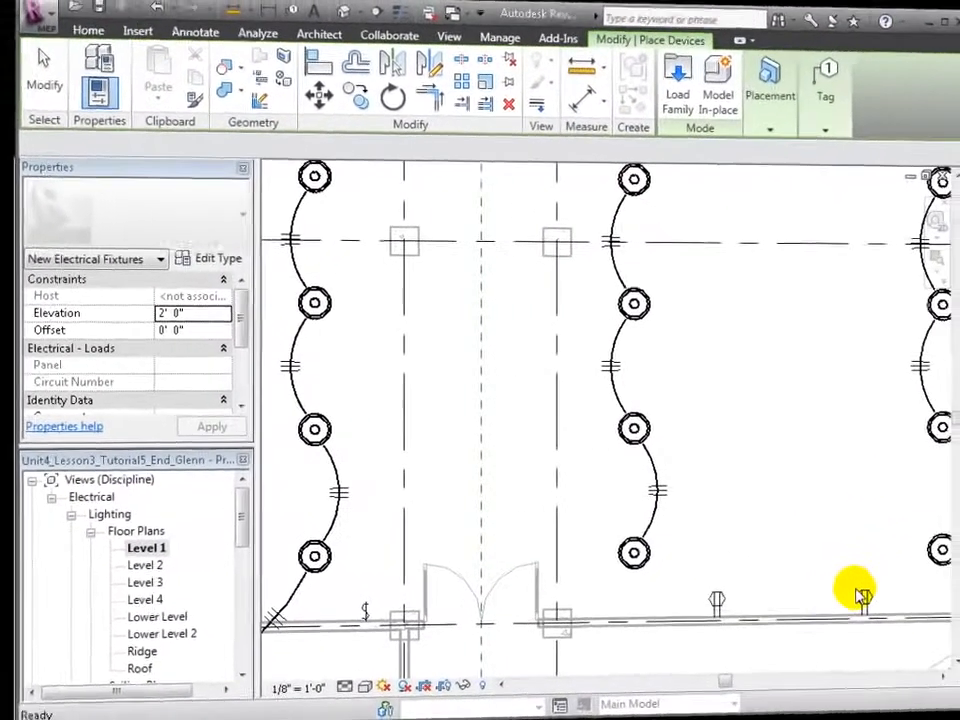
Step: Create a Power circuit from the three bottom-wall receptacles
{"action": "right_click", "coordinate": [860, 600]}
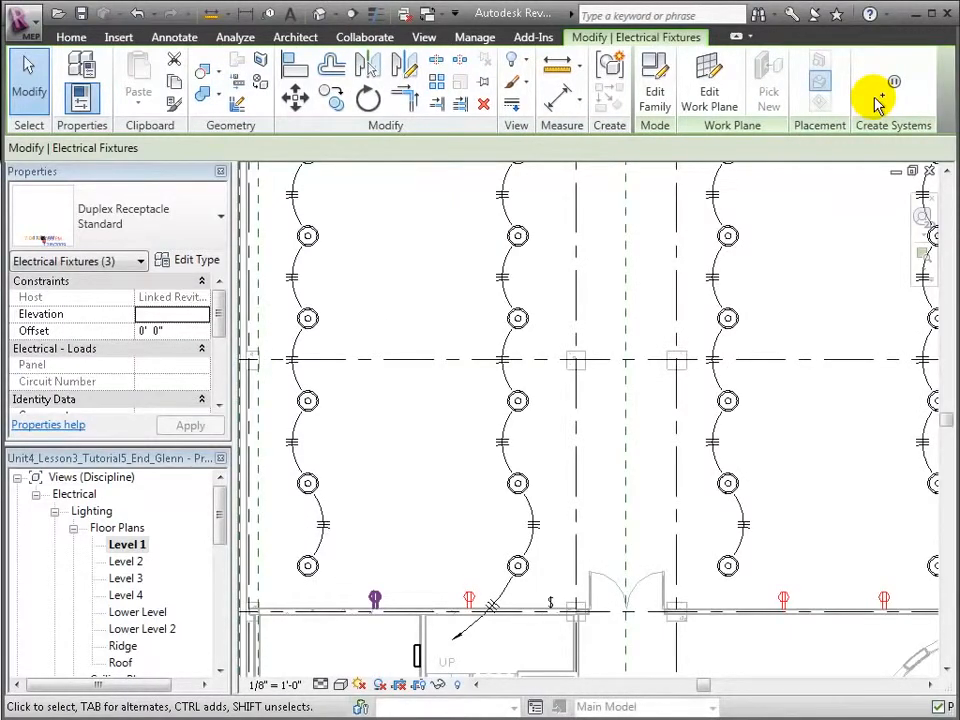
{"action": "left_click", "coordinate": [888, 78]}
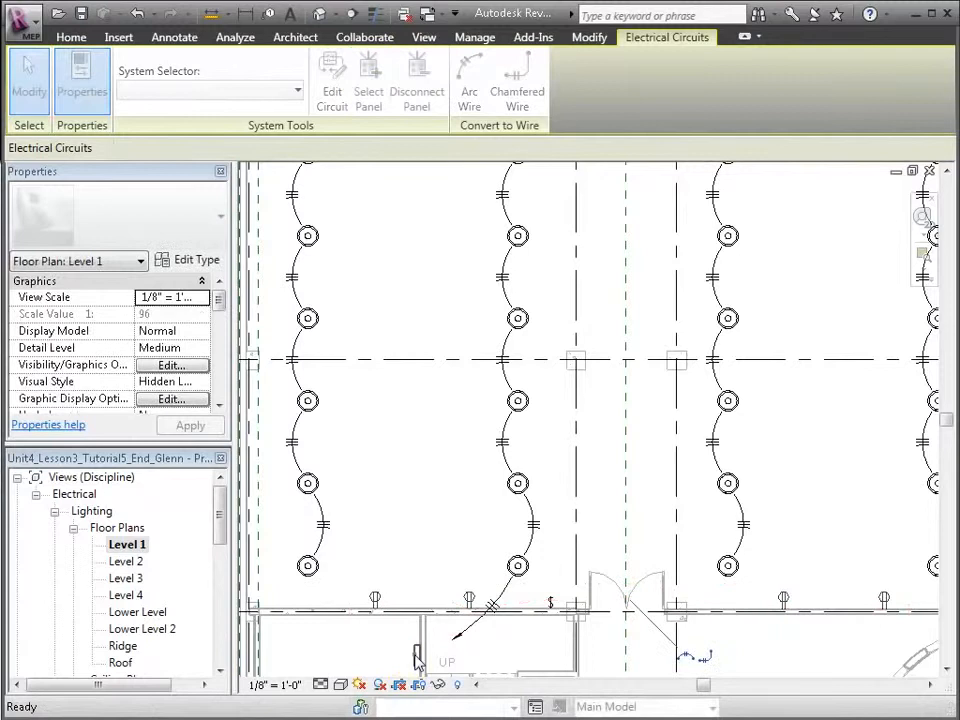
Step: Connect the circuit to the panelboard by the stairs and draw Arc Wires between receptacles
{"action": "left_click", "coordinate": [416, 650]}
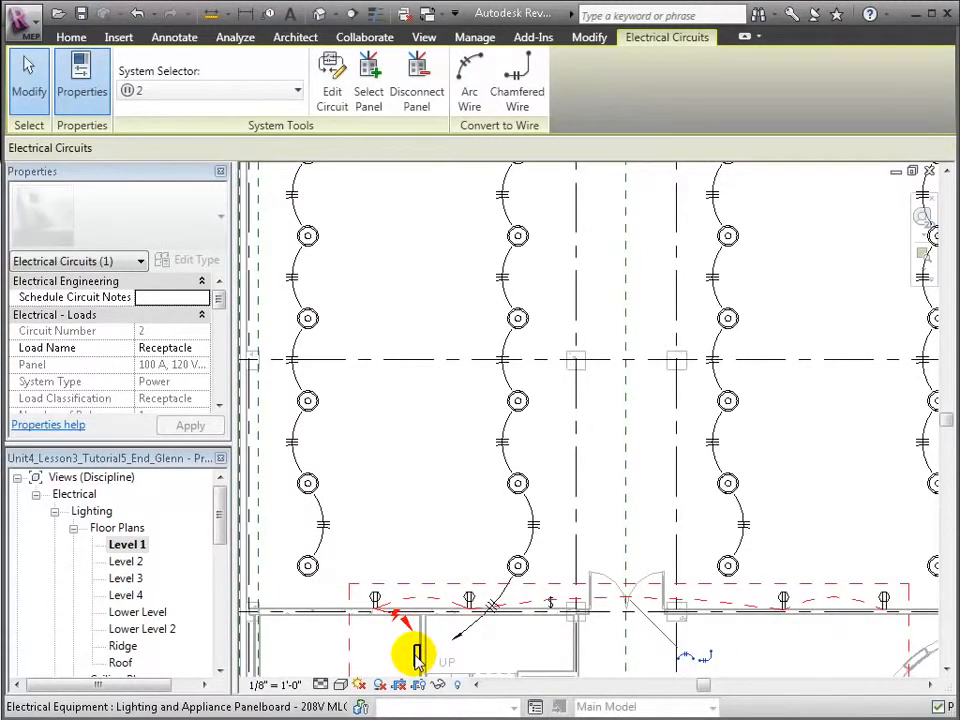
{"action": "mouse_move", "coordinate": [468, 84]}
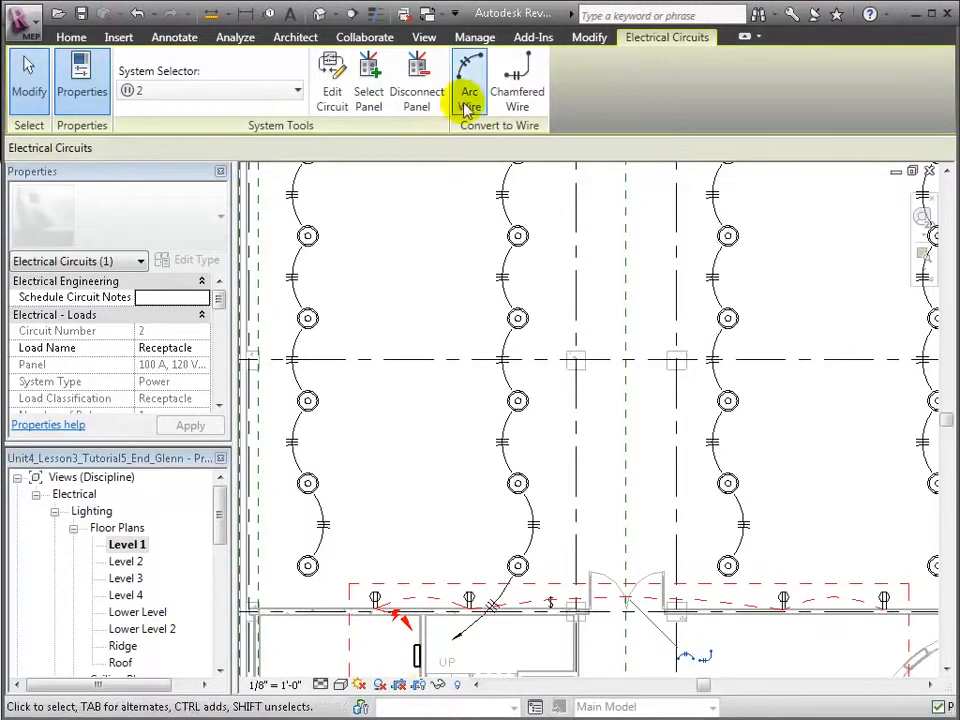
{"action": "left_click", "coordinate": [470, 84]}
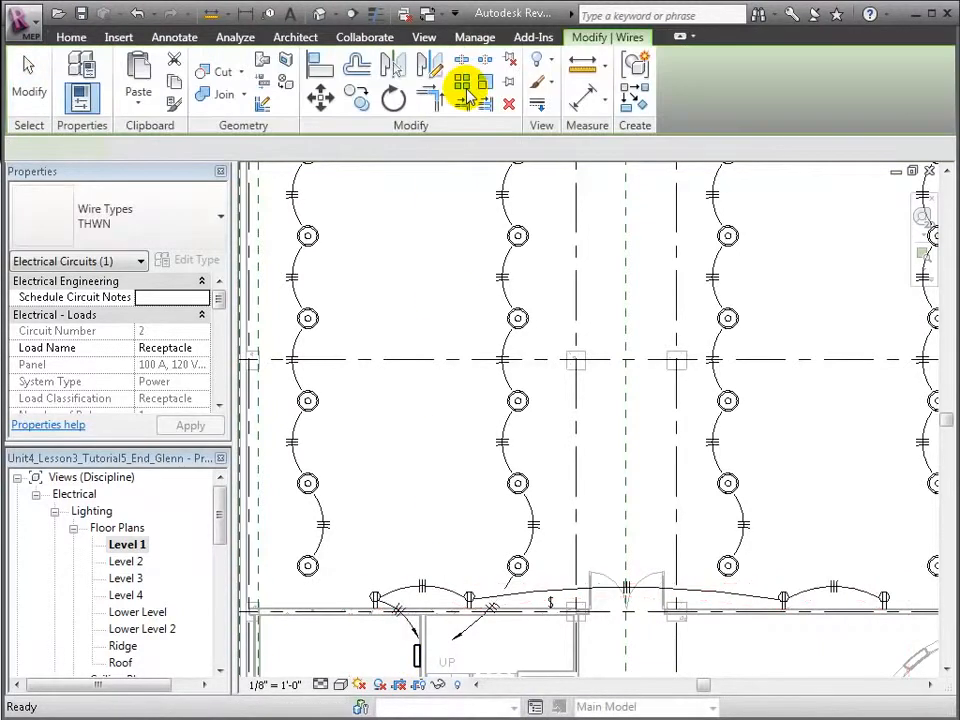